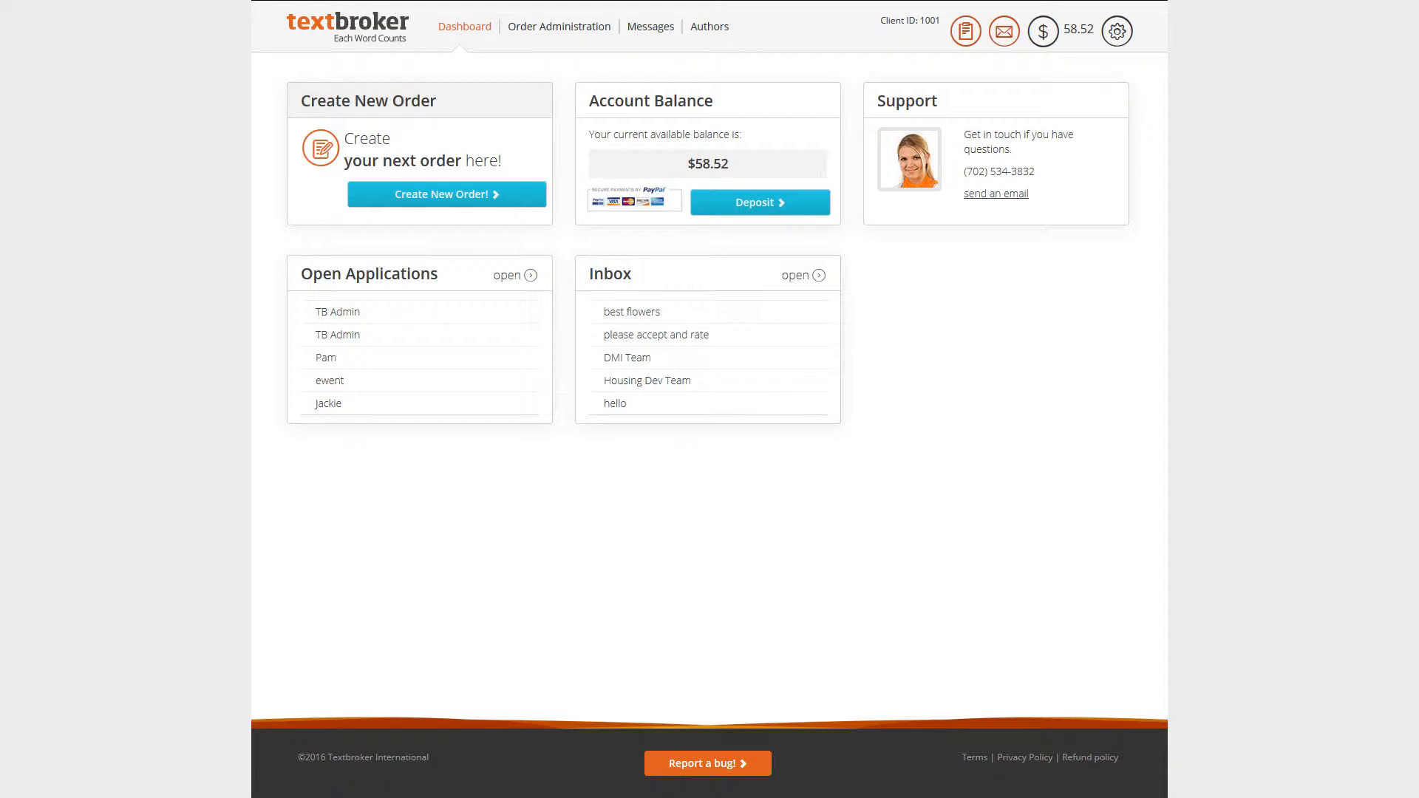
Choose Search Authors from the Authors menu in the top navigation
click(709, 26)
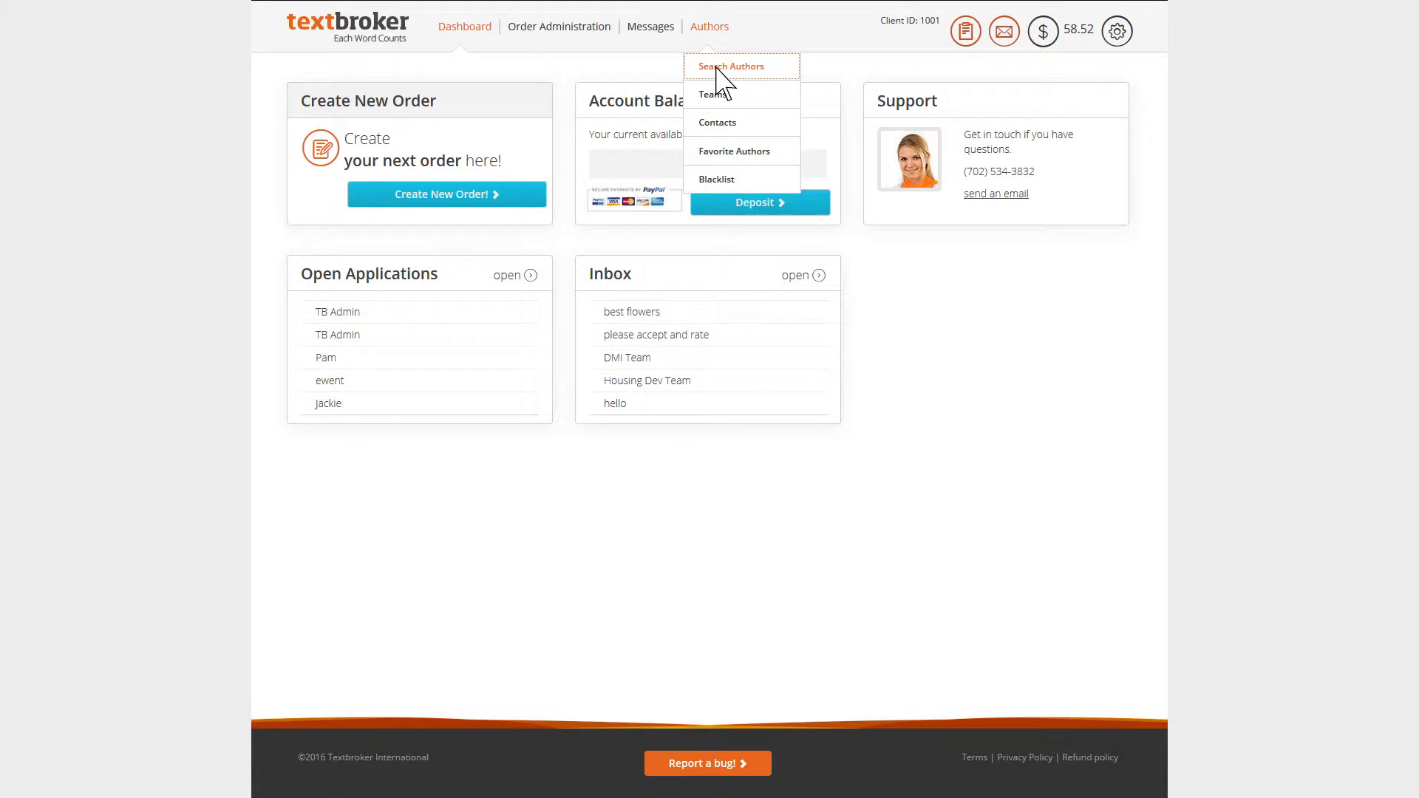
click(733, 66)
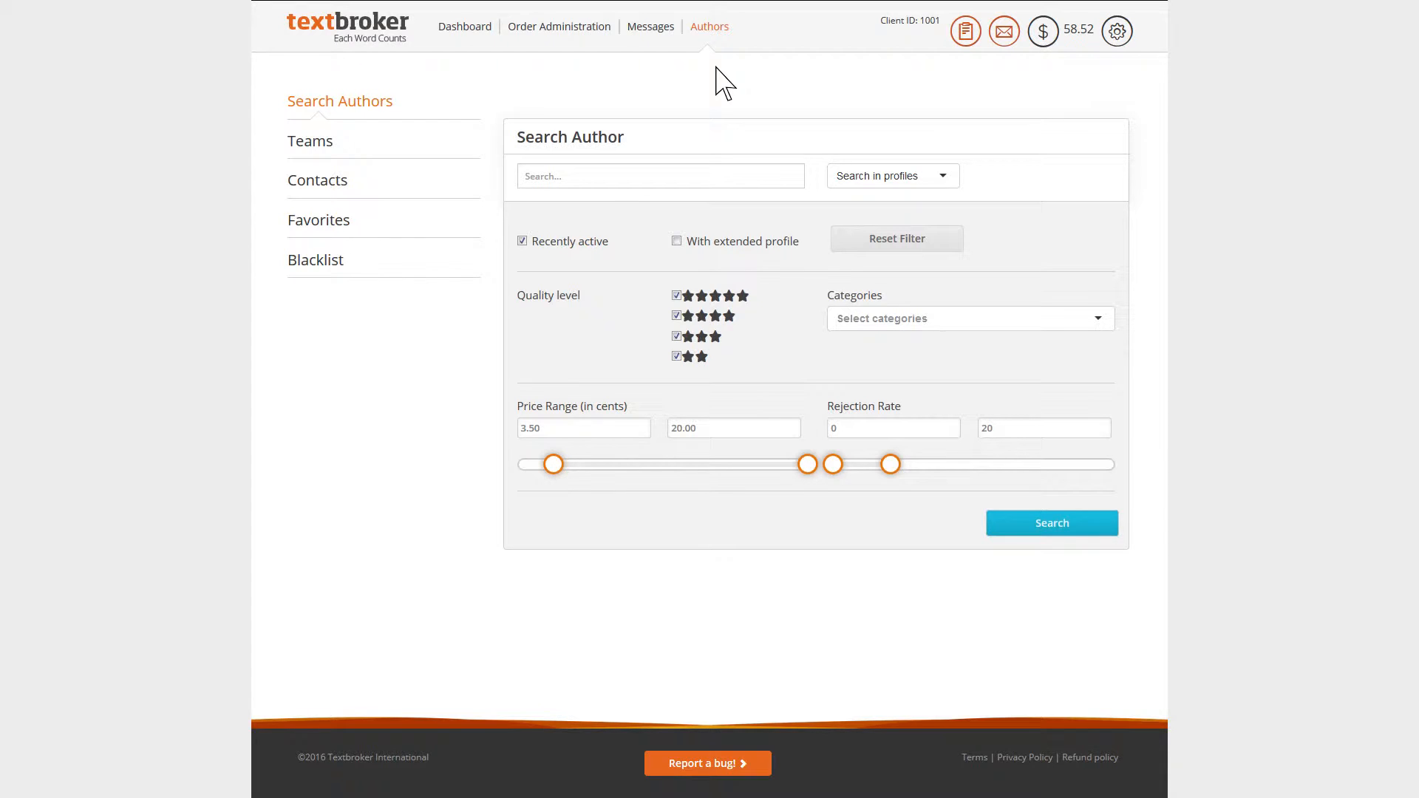
Enter 'Content Marketing' as the search term and check the 'Search in profiles' setting
click(660, 176)
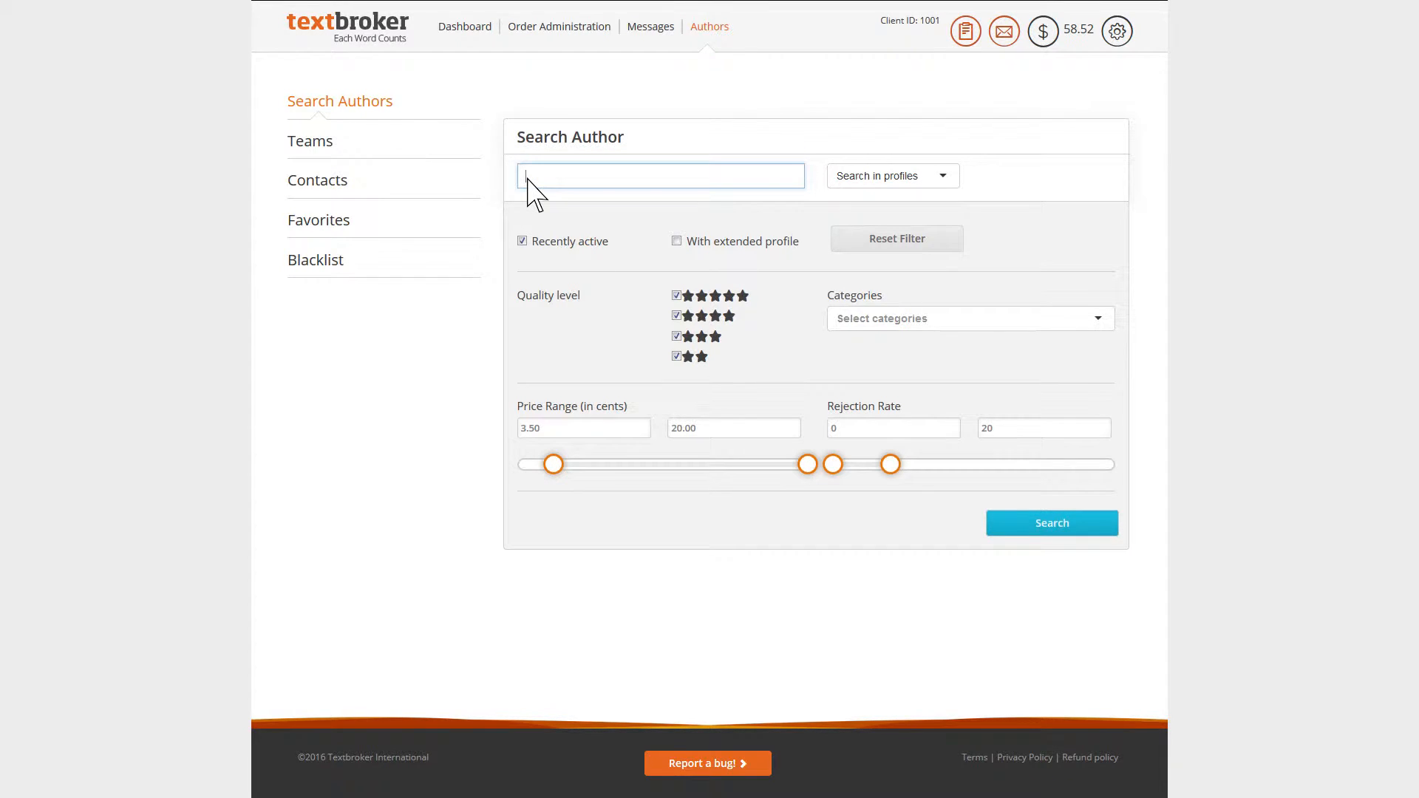
text(Content Marketing)
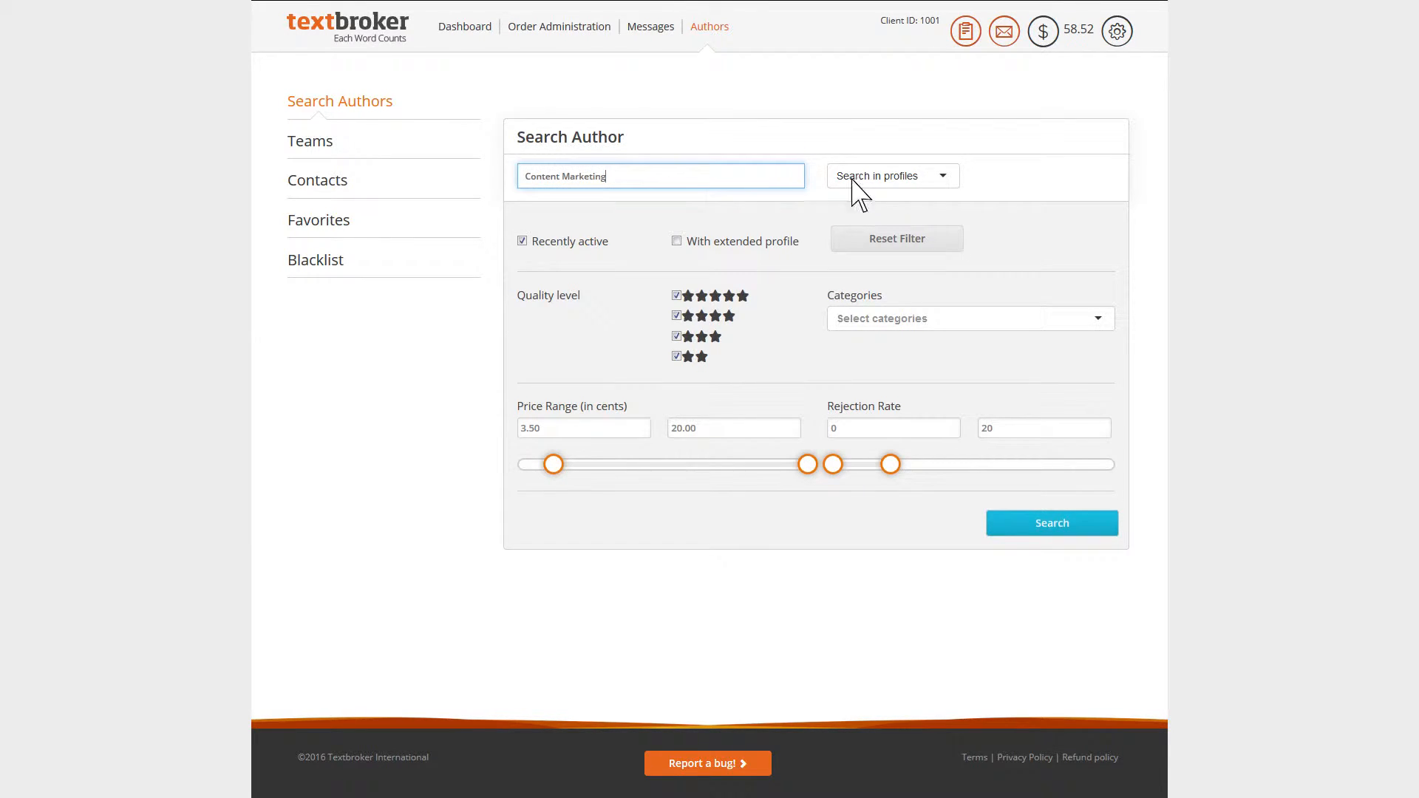
click(890, 176)
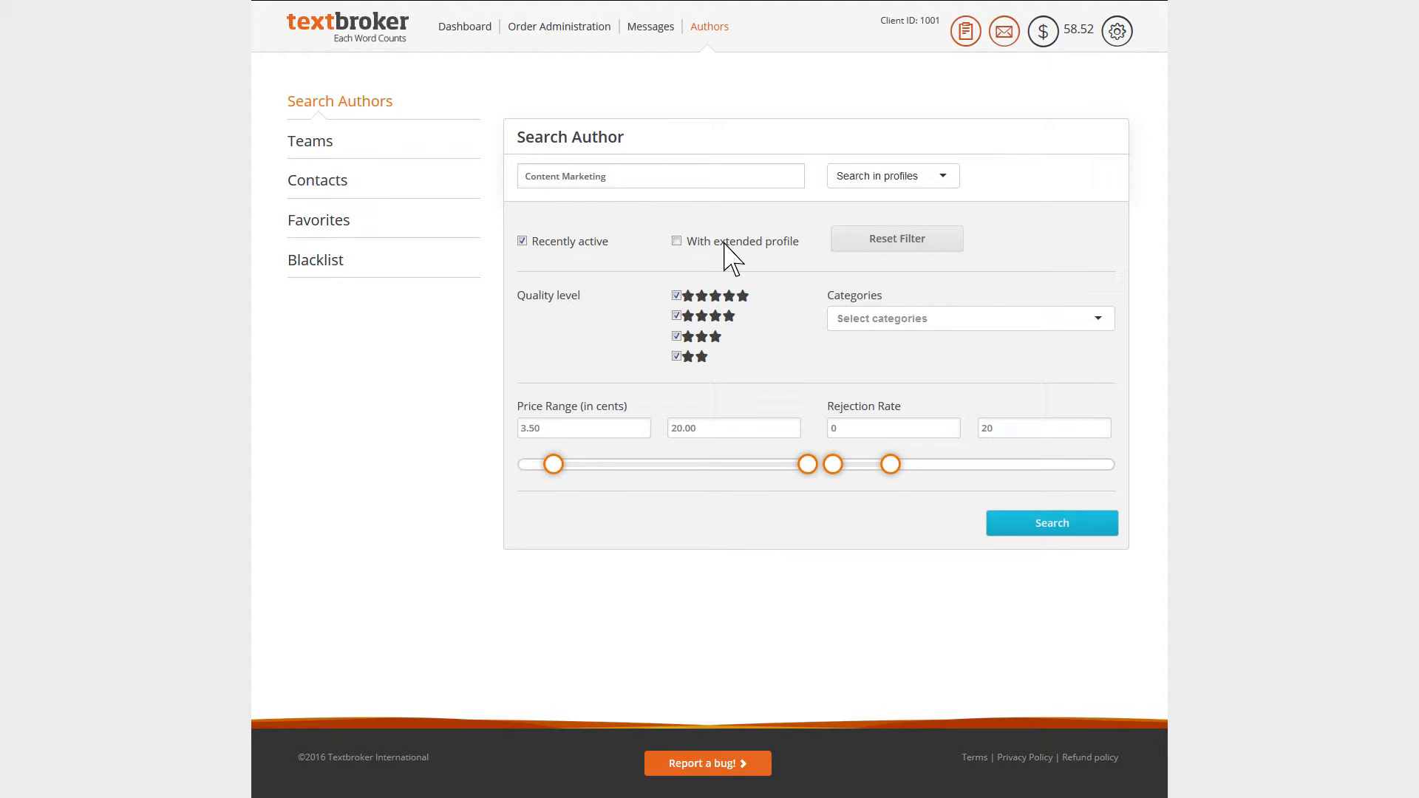
mouse_move(624, 294)
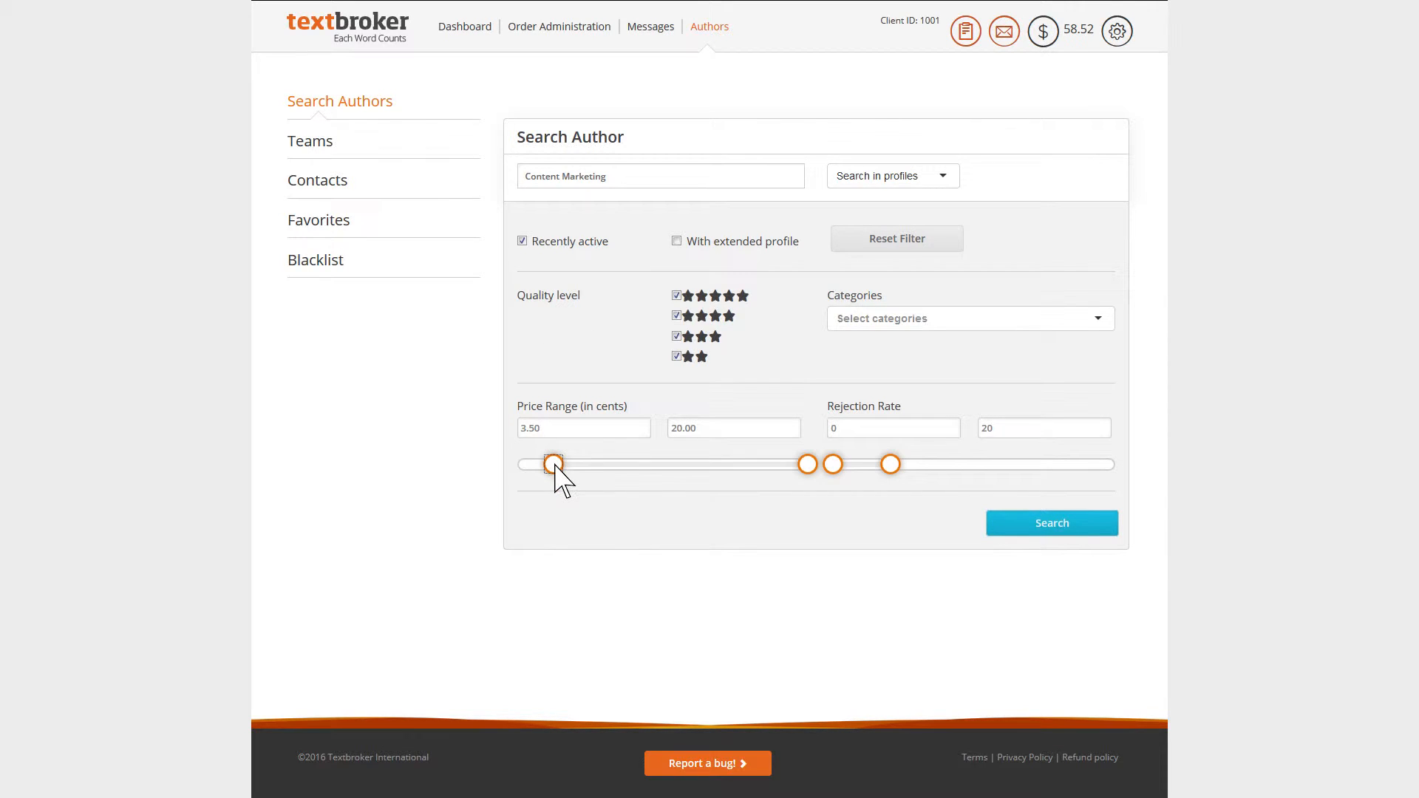
Set minimum price to 2.50 and rejection rate cap to 10, then search, finding 17 authors
drag(553, 464, 539, 464)
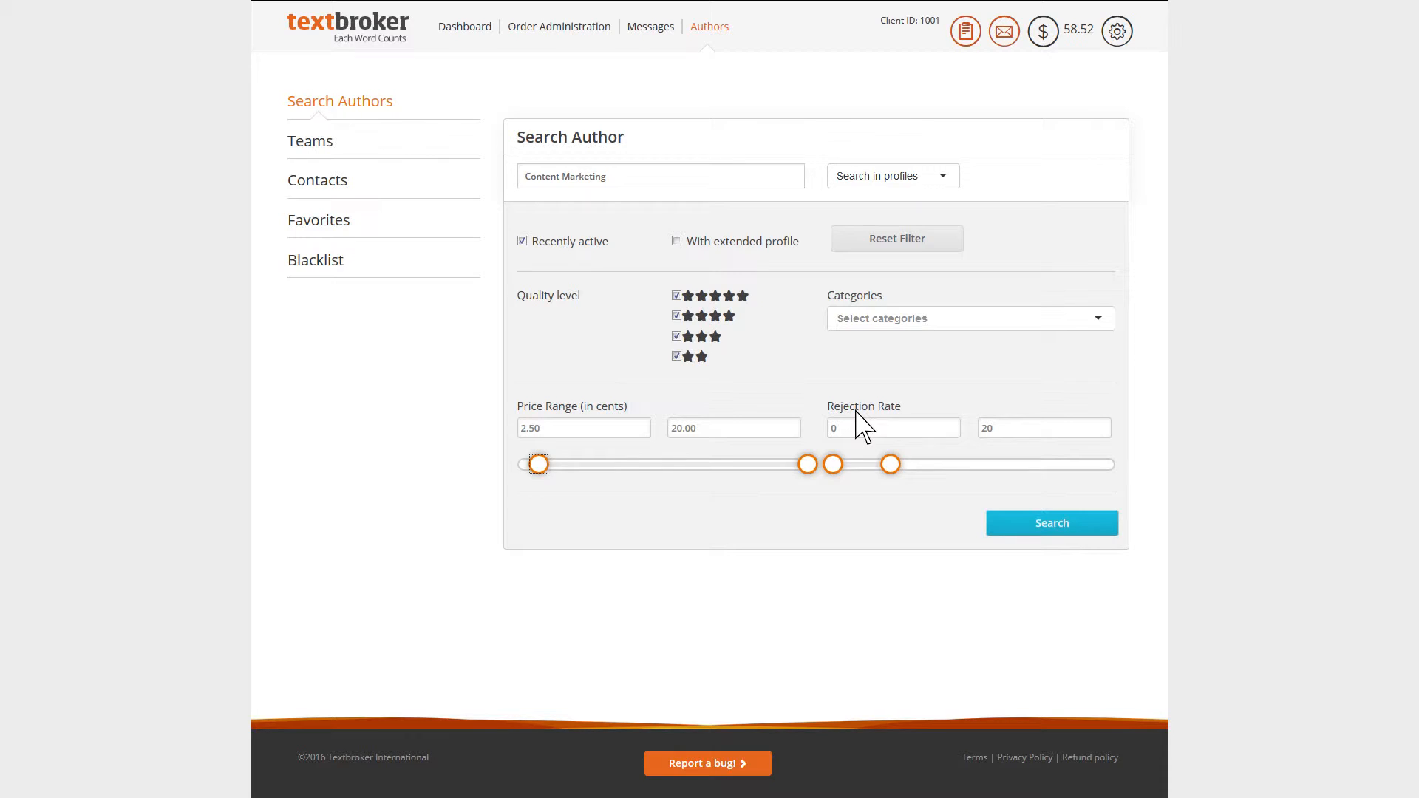
drag(889, 464, 871, 464)
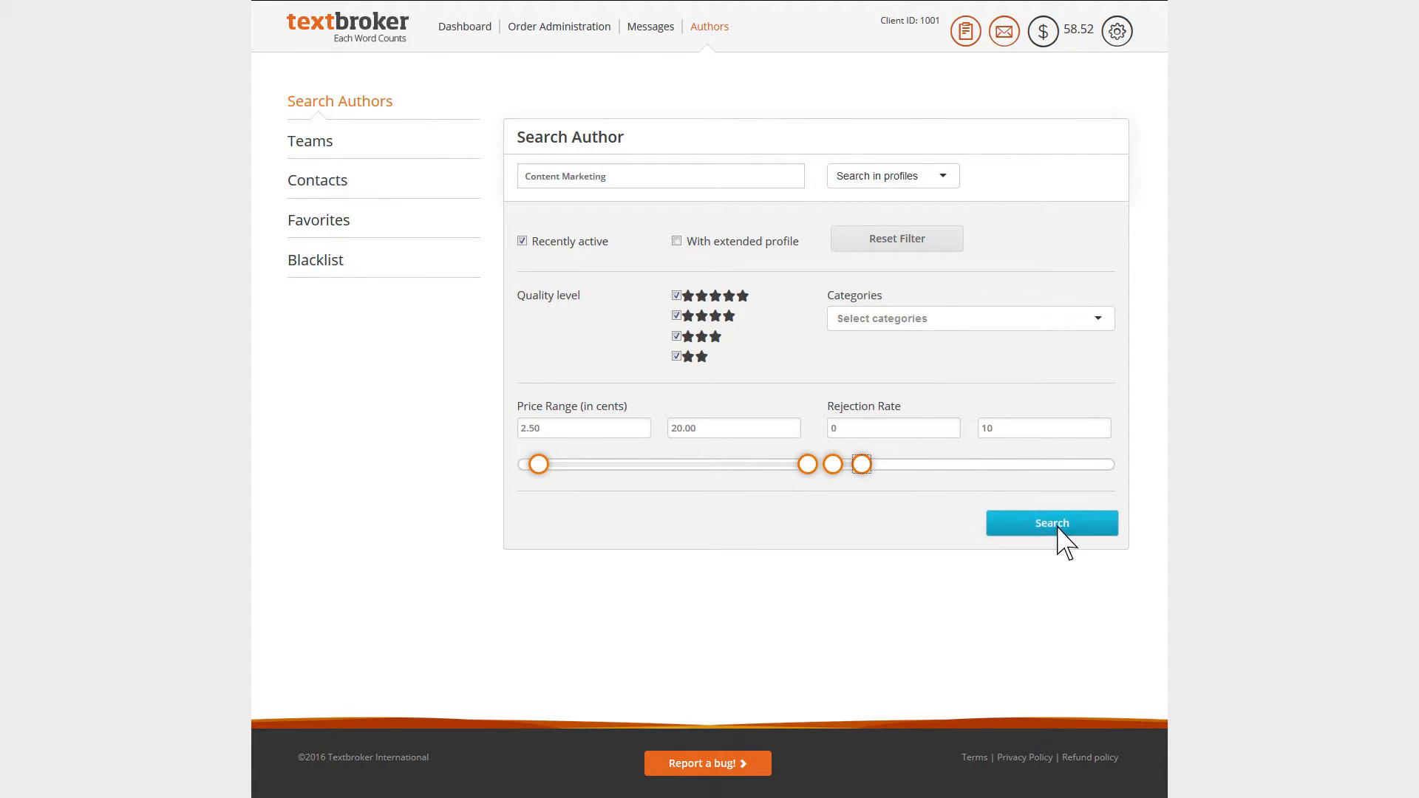
click(1051, 523)
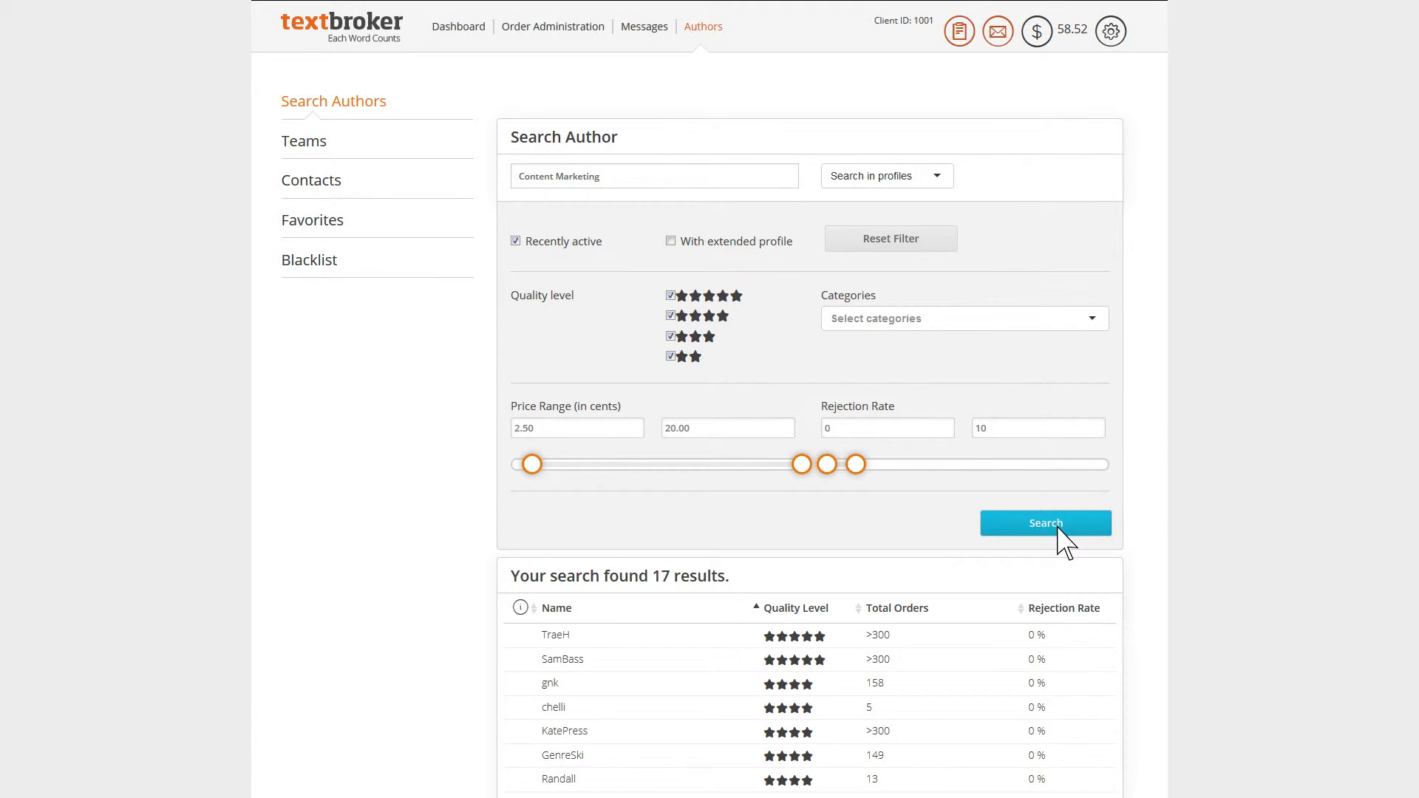
Sort the 17 results by Quality Level and show a five-star author's profile
scroll(down, 3)
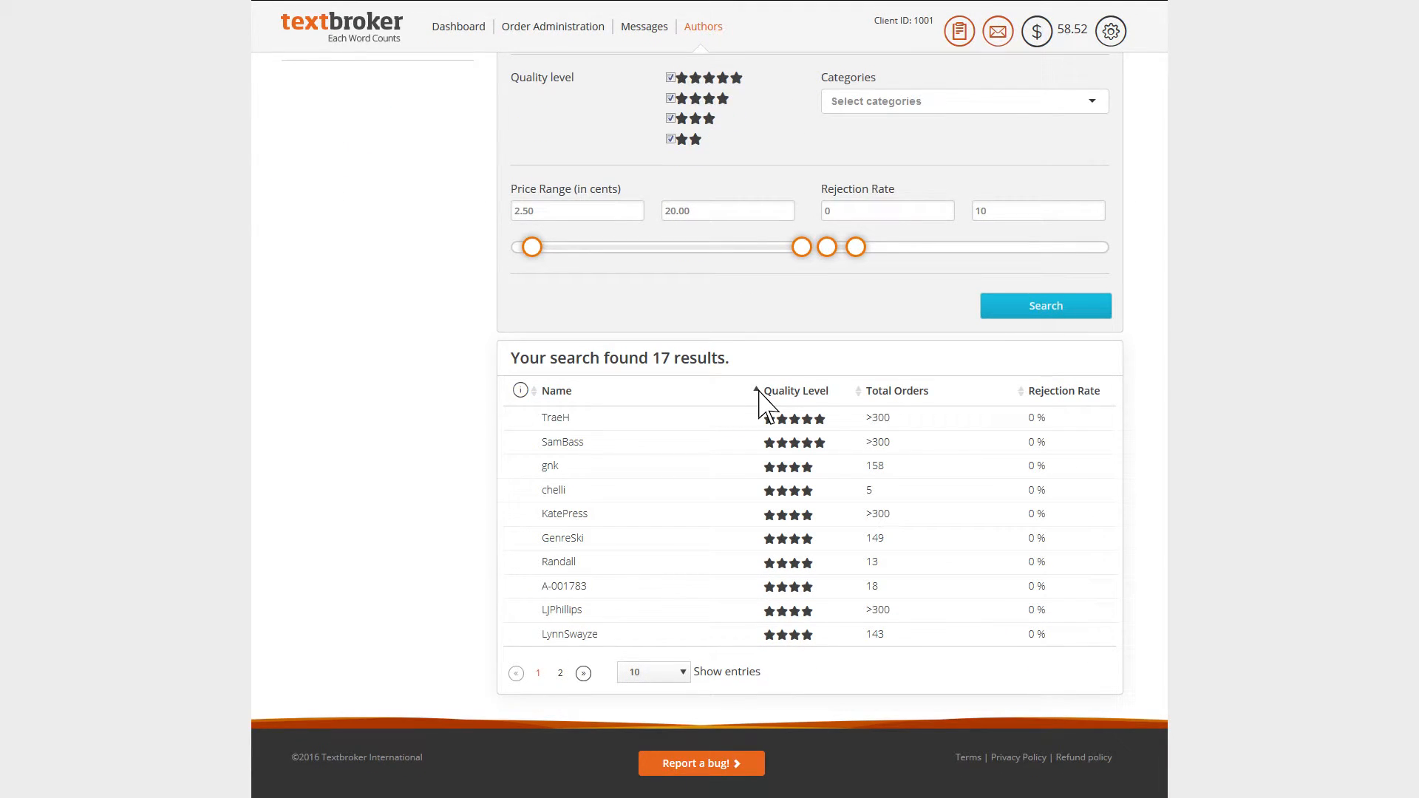
click(799, 391)
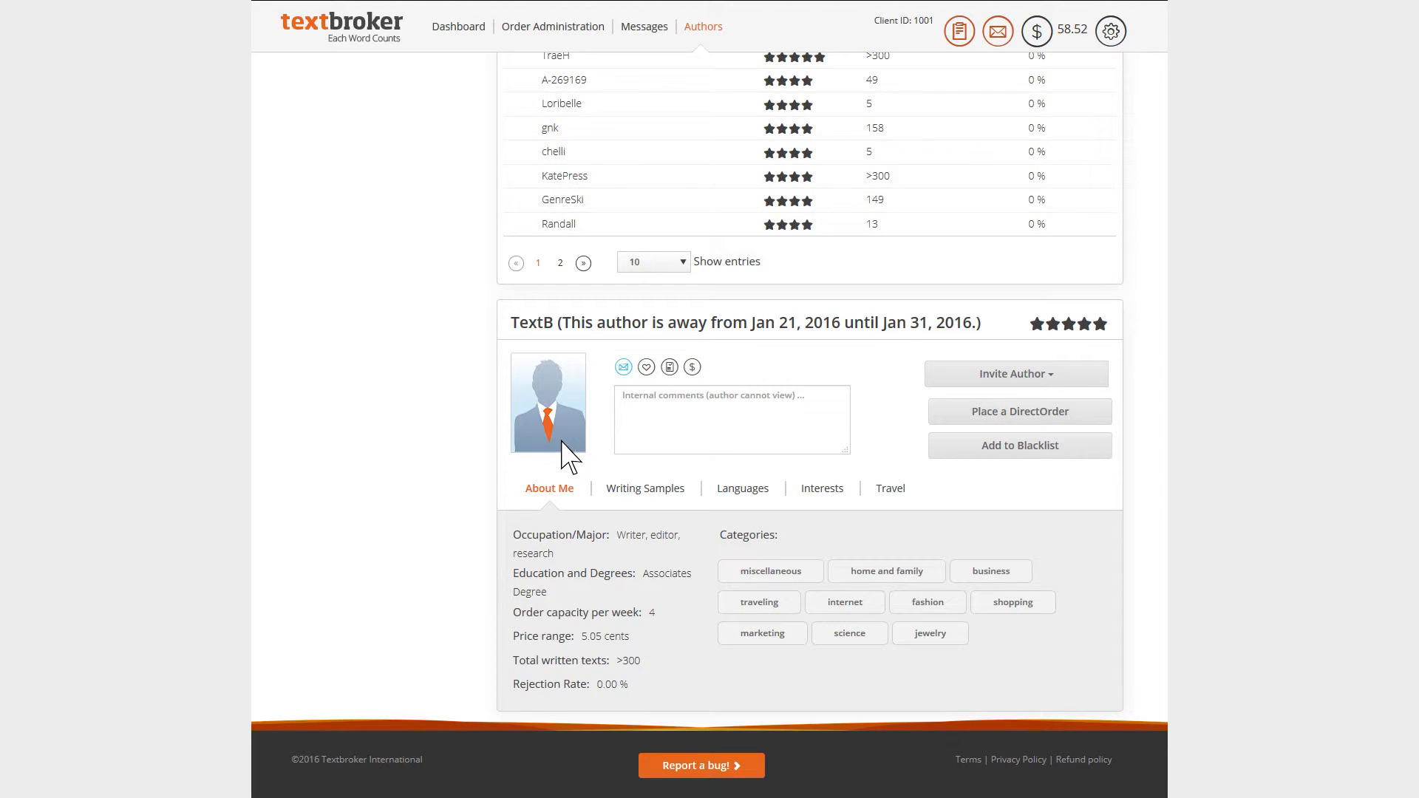
drag(561, 322, 753, 323)
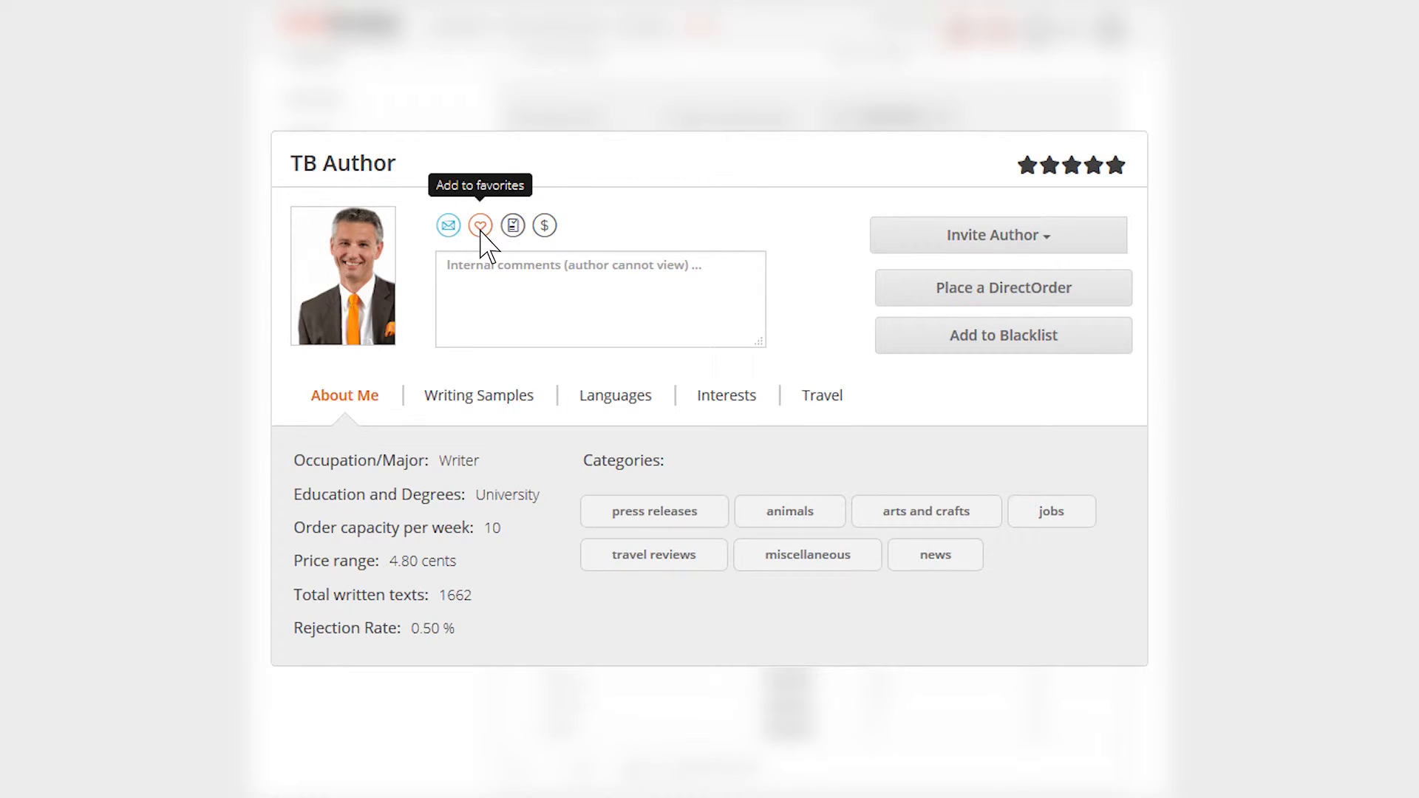
mouse_move(512, 225)
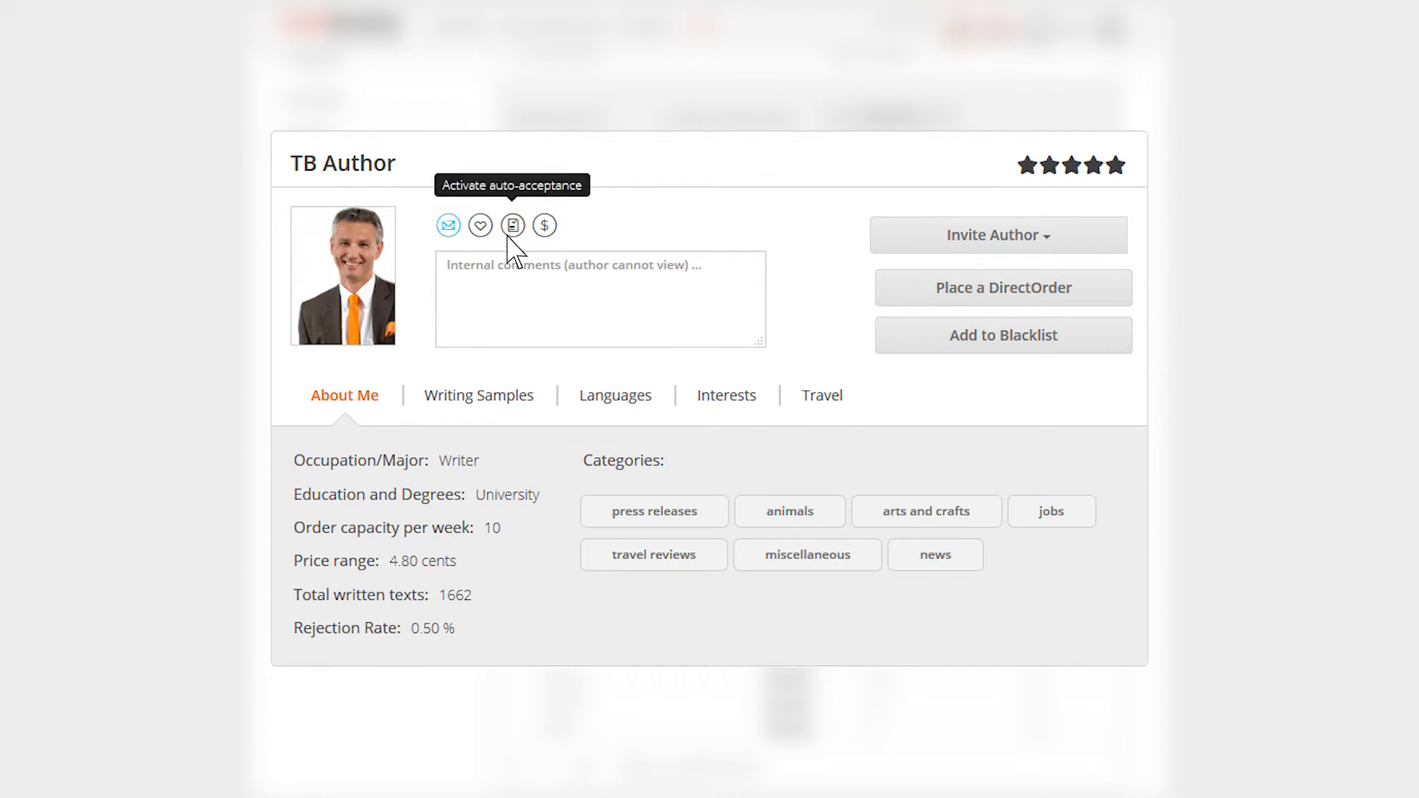
Save the internal note 'great writer' and add TB Author to the blacklist
text(great writer)
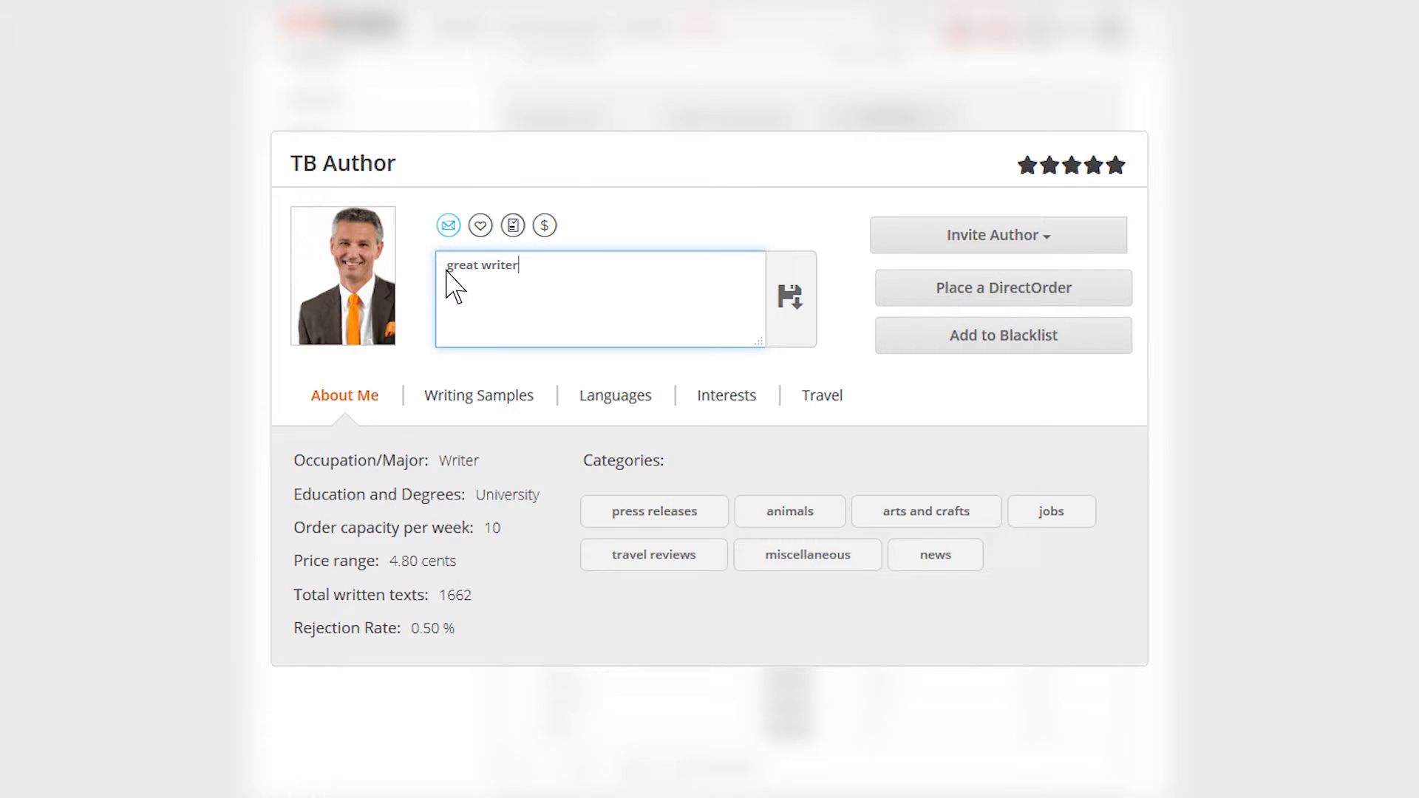
mouse_move(789, 299)
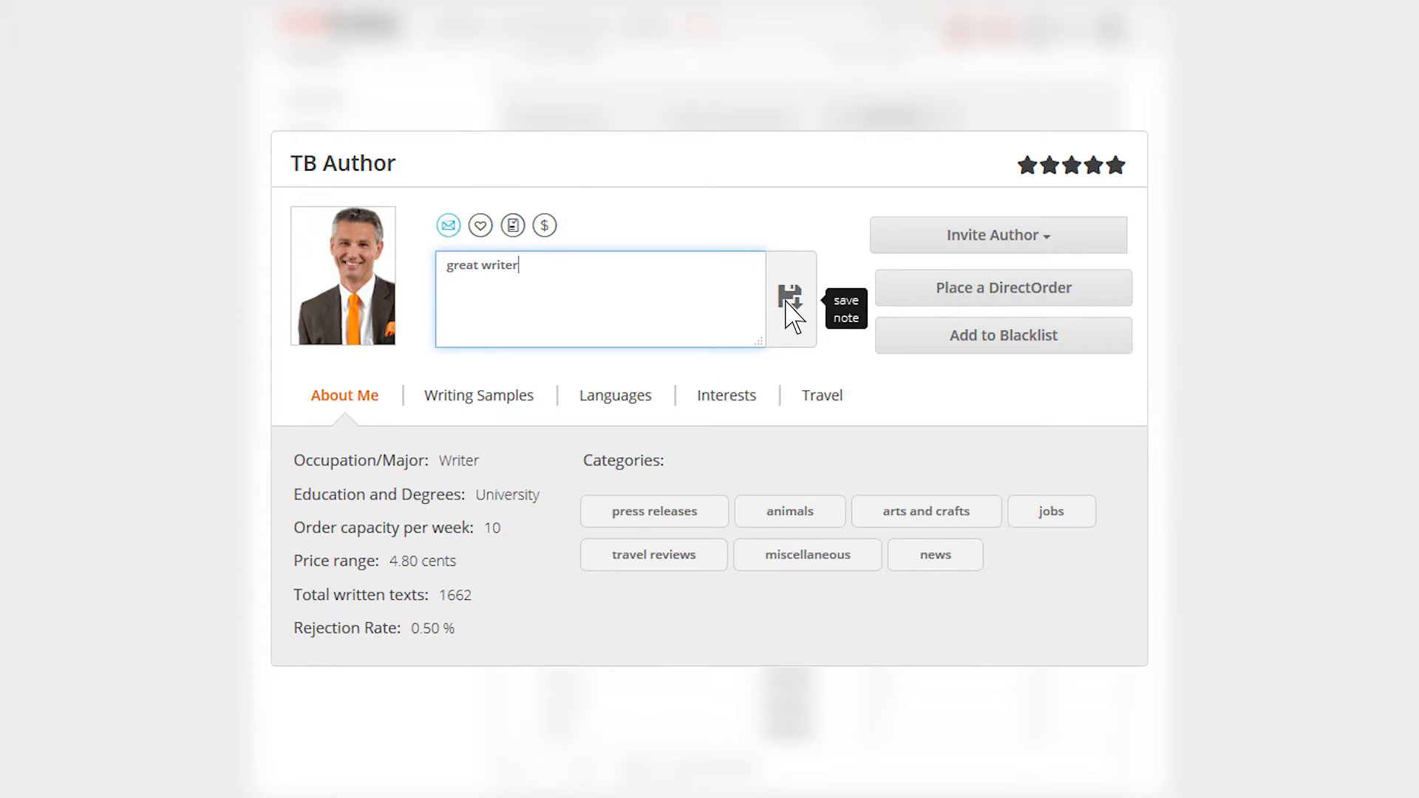
click(788, 299)
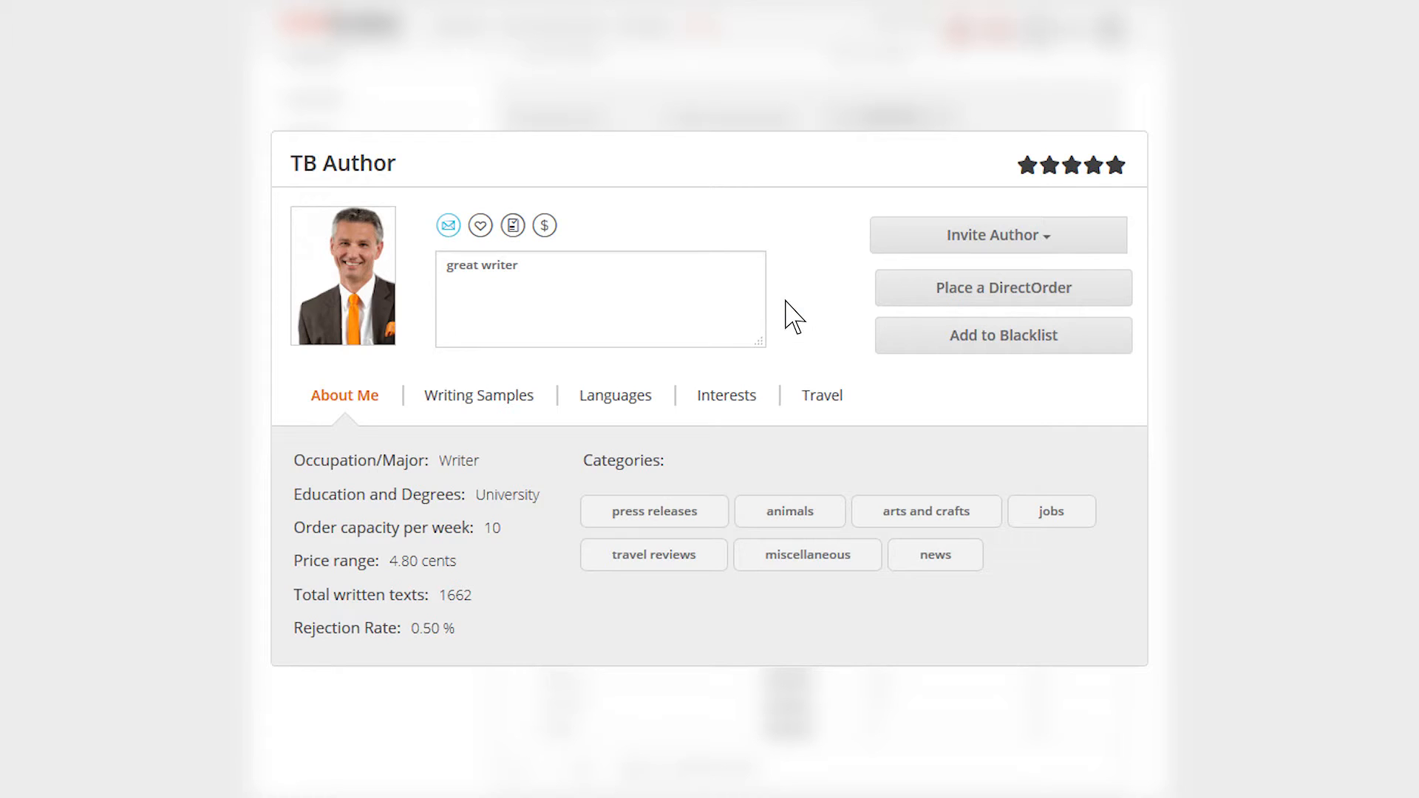
mouse_move(999, 234)
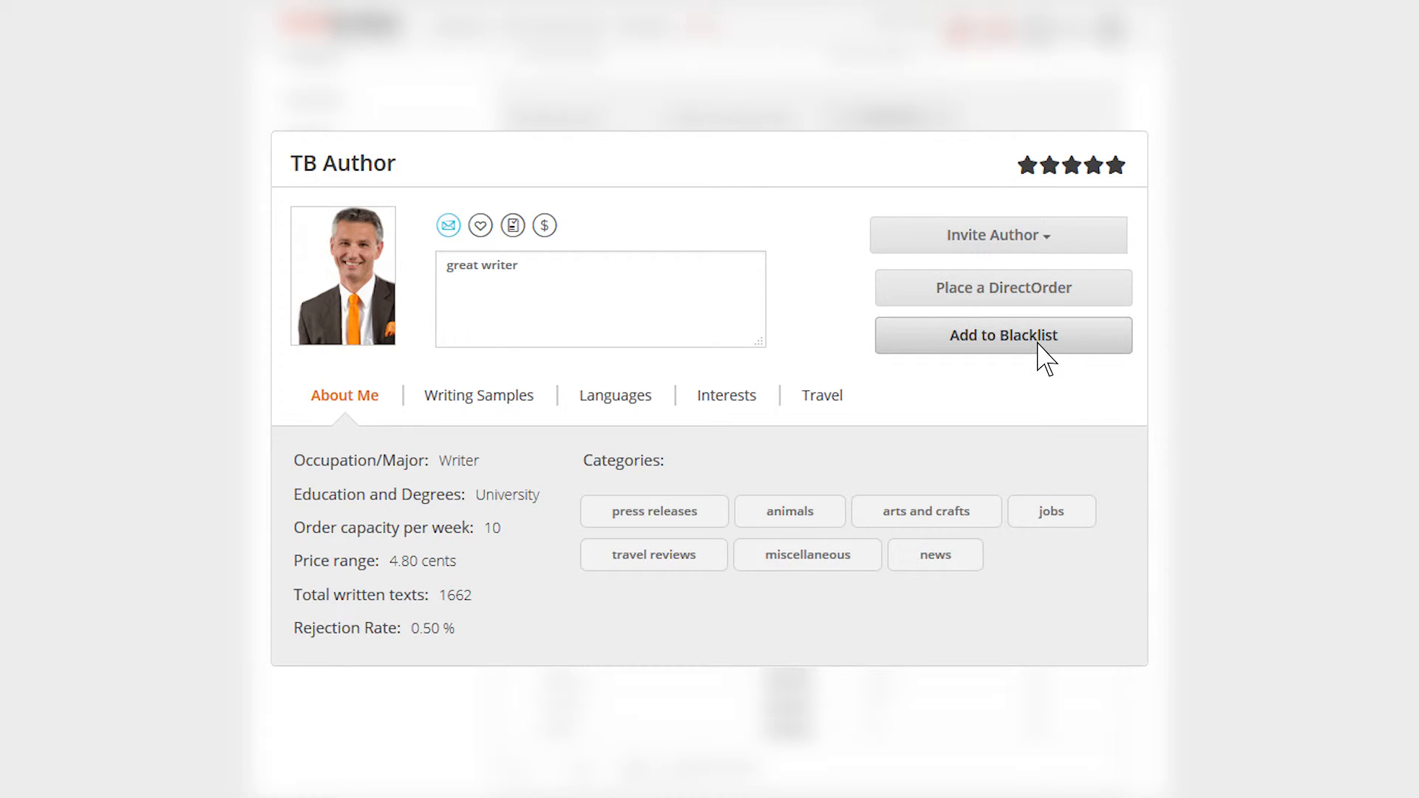
click(1002, 335)
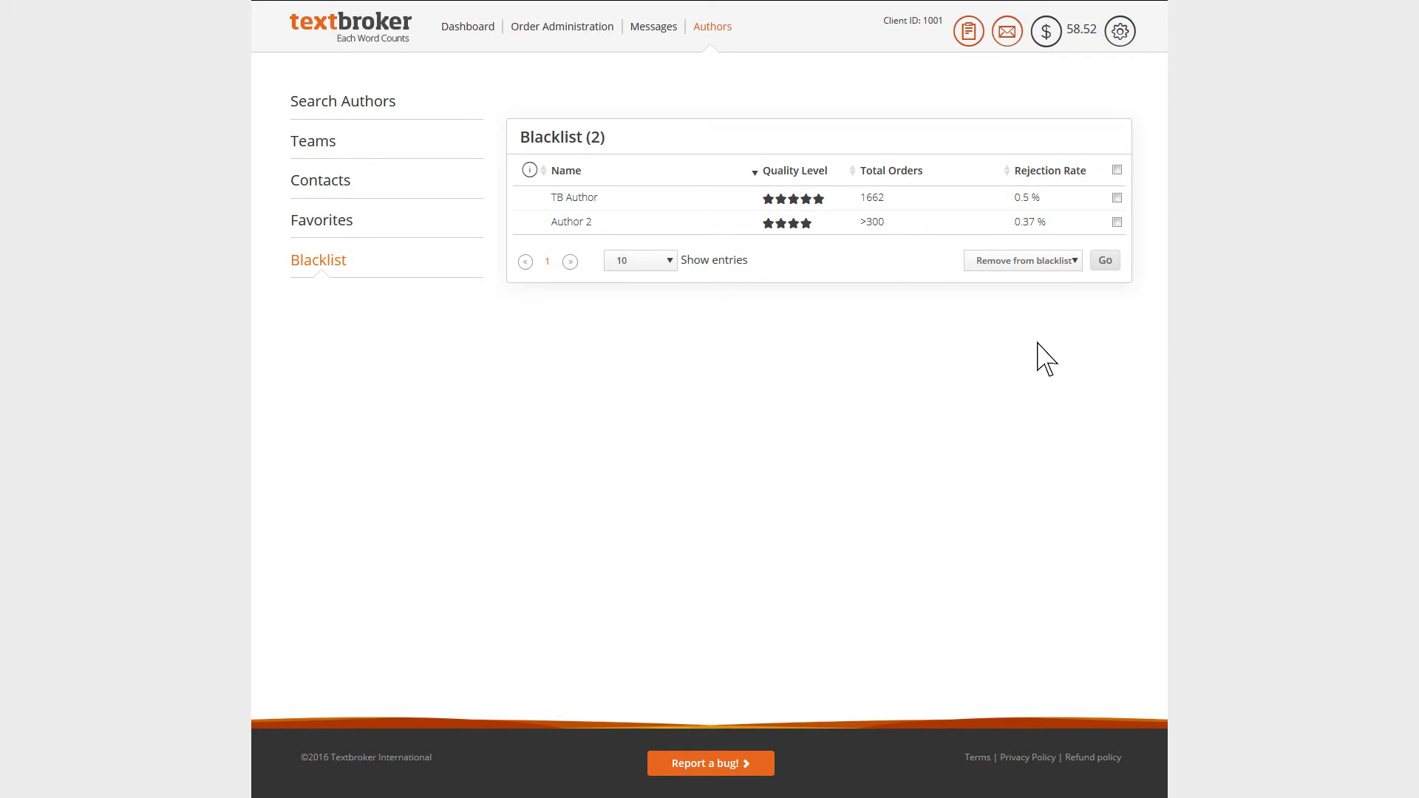
mouse_move(792, 104)
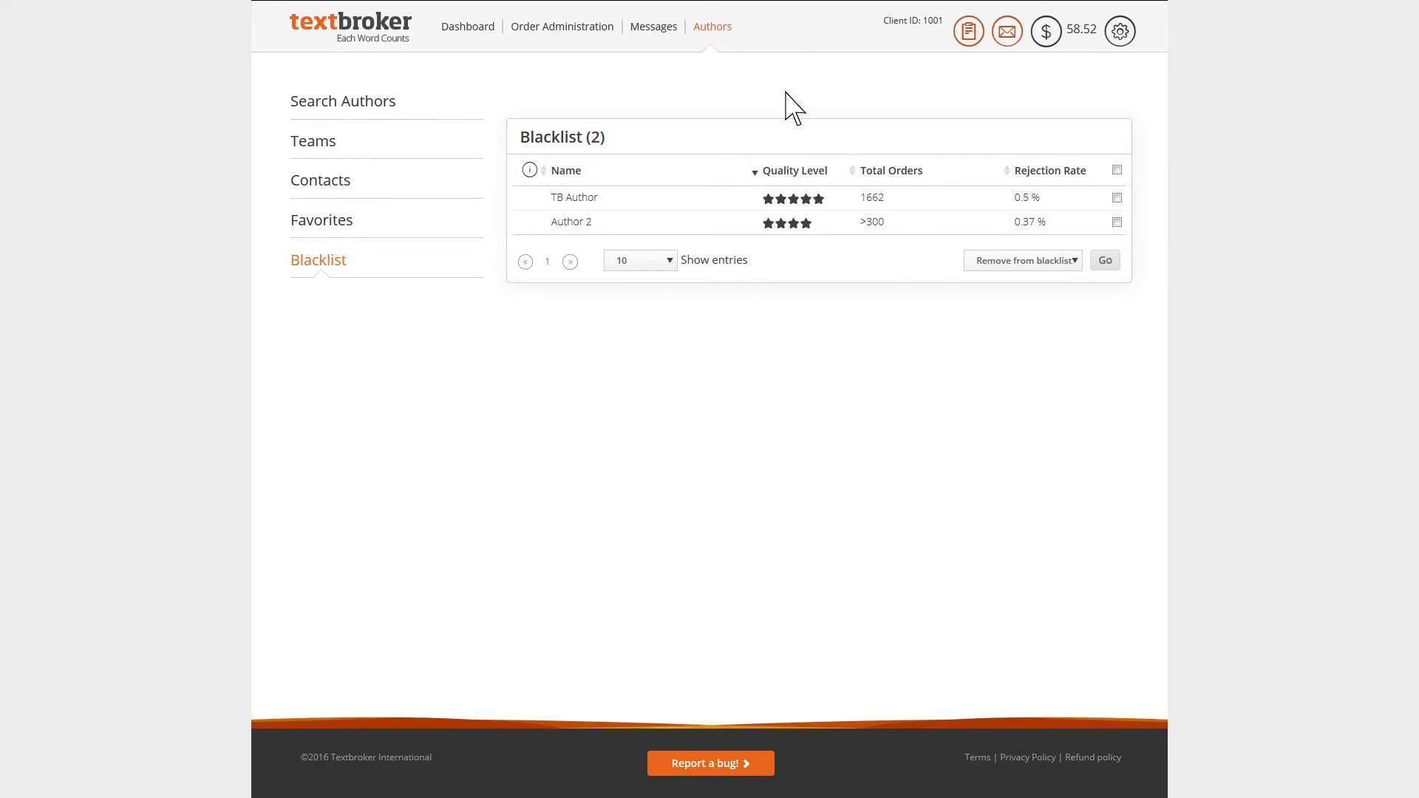
Remove TB Author from the blacklist, leaving only Author 2
click(712, 25)
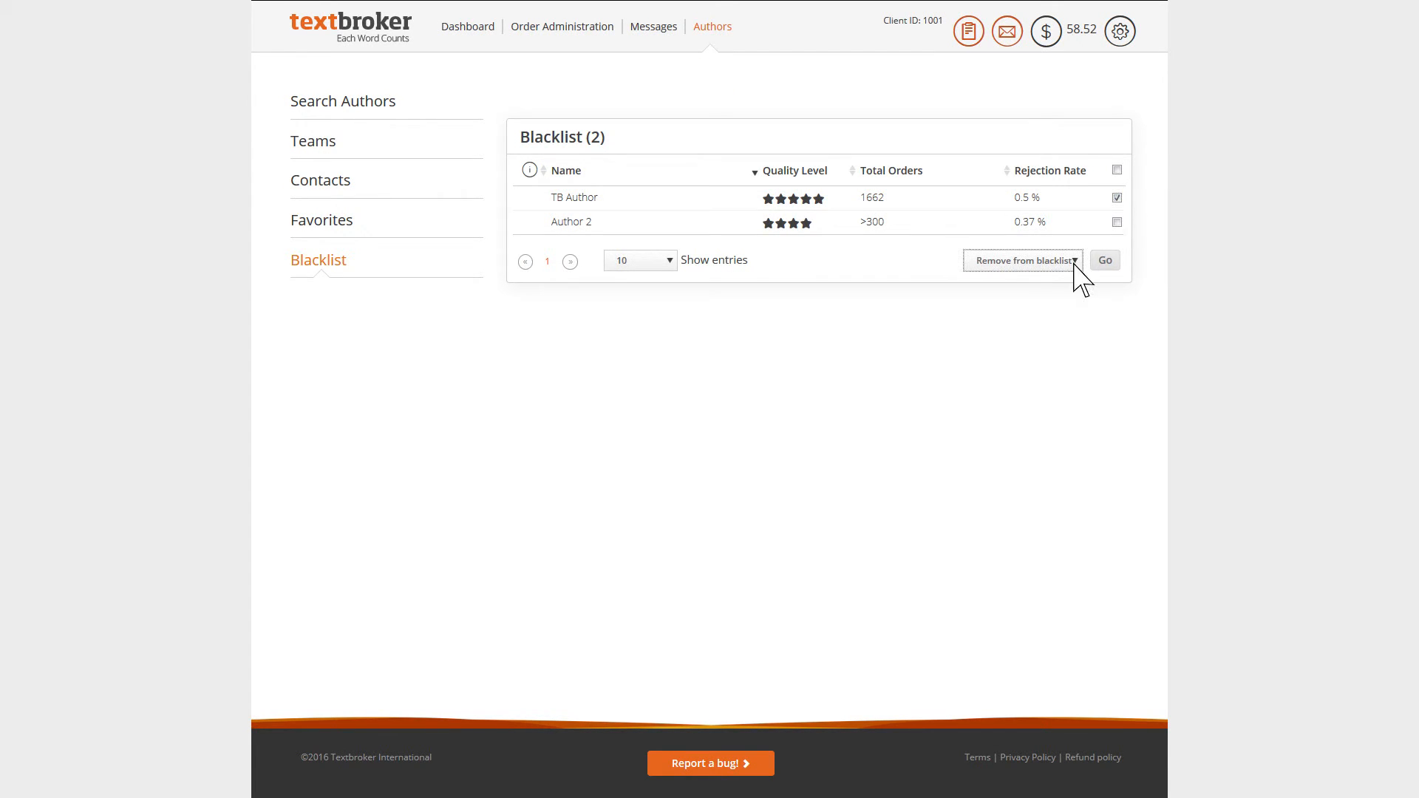
click(1023, 259)
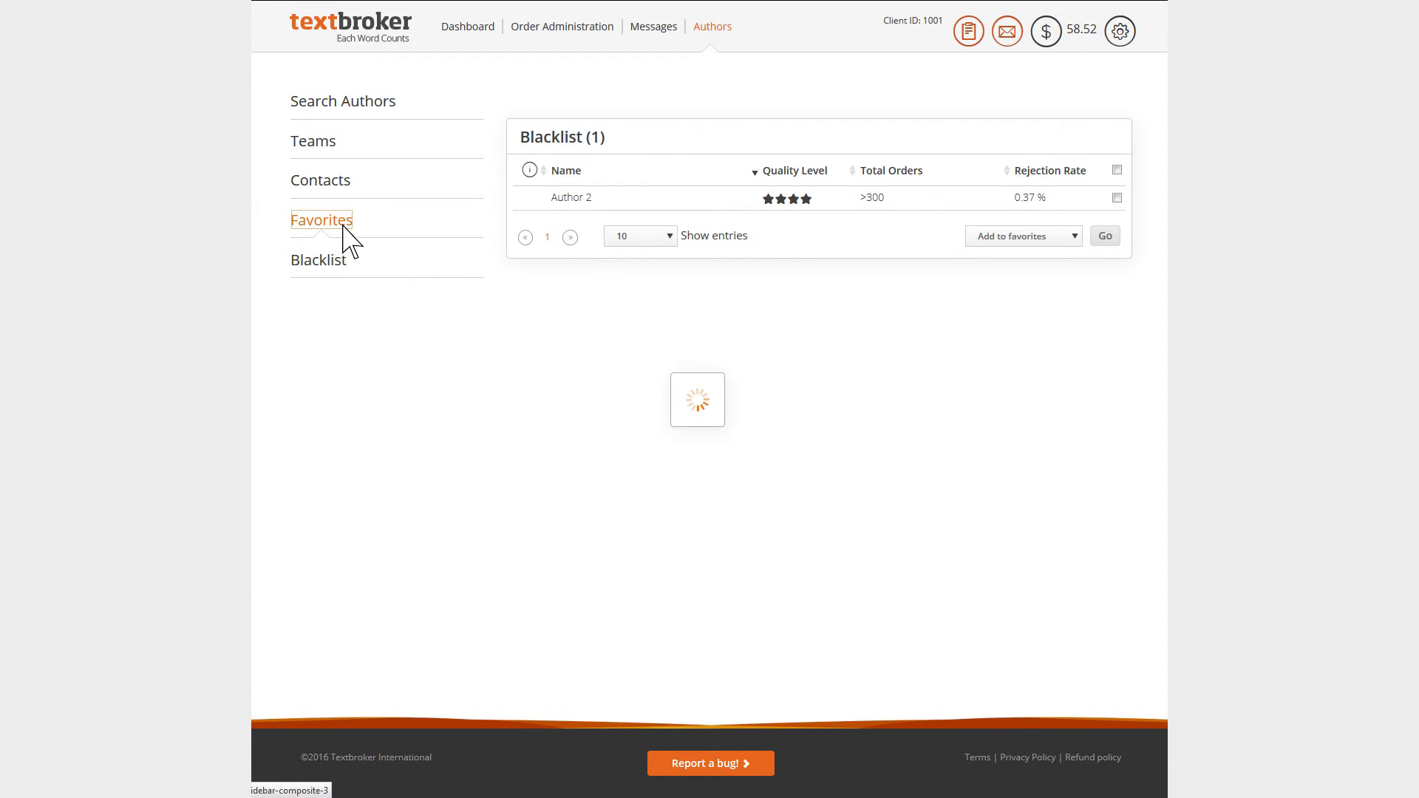
View the Favorites list of ten authors, including TB Author
click(321, 220)
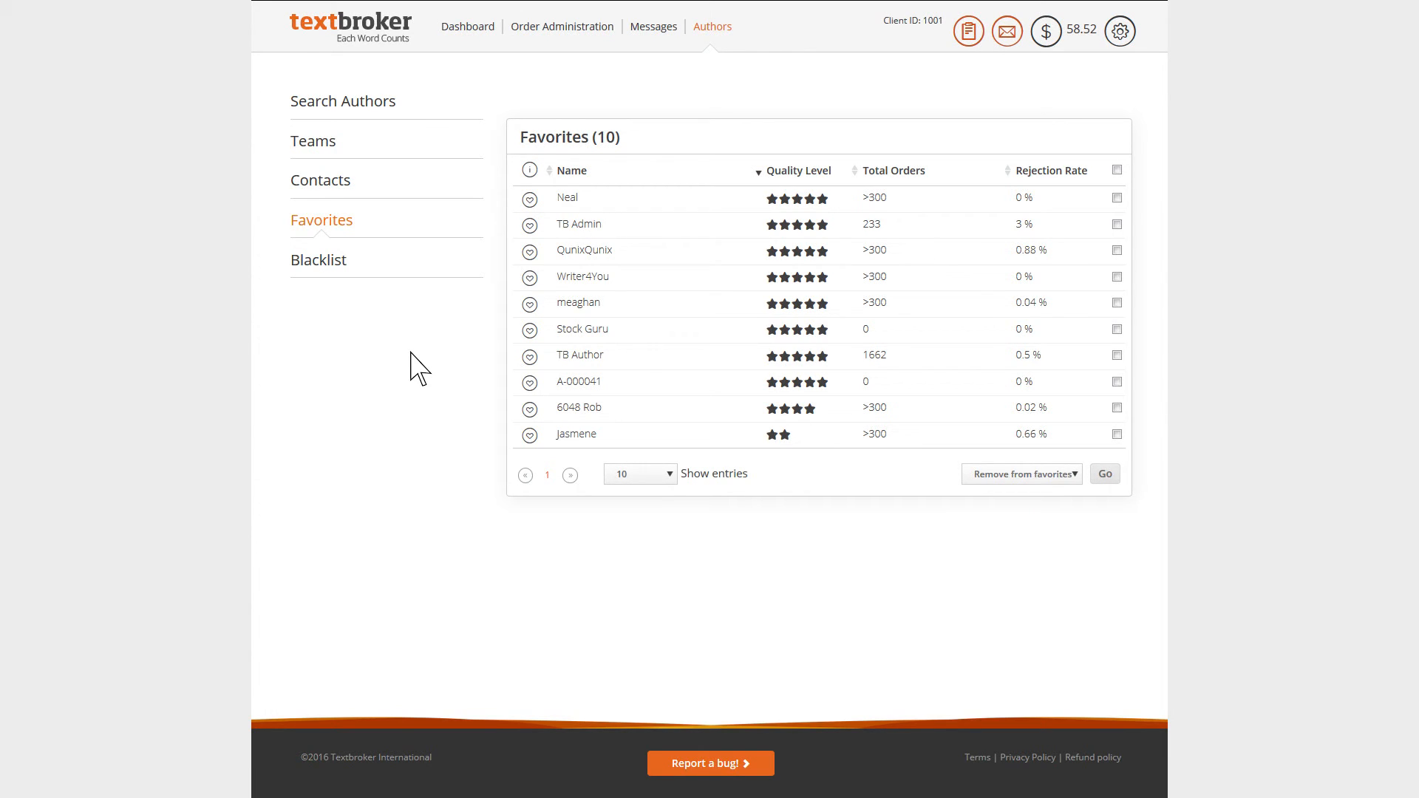
click(319, 179)
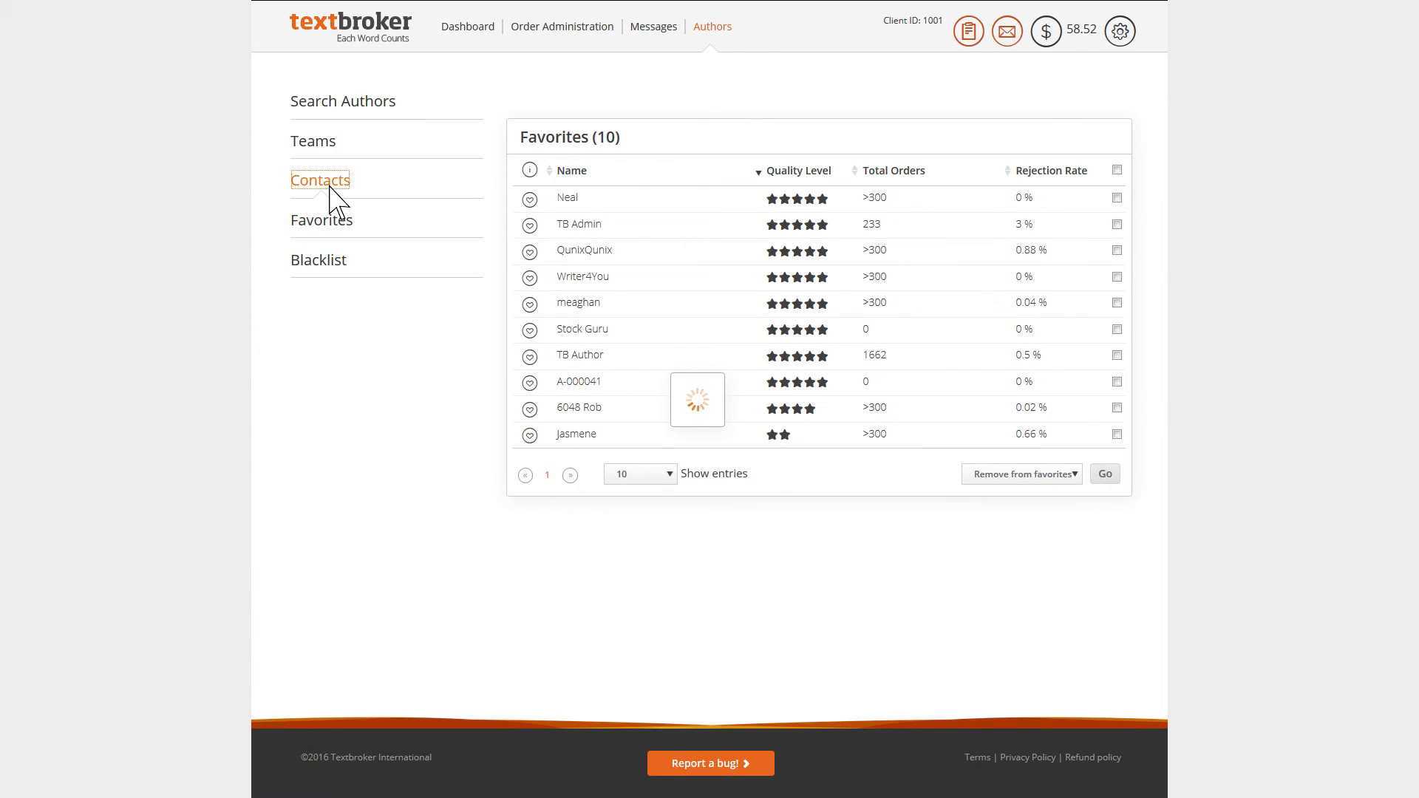
click(319, 180)
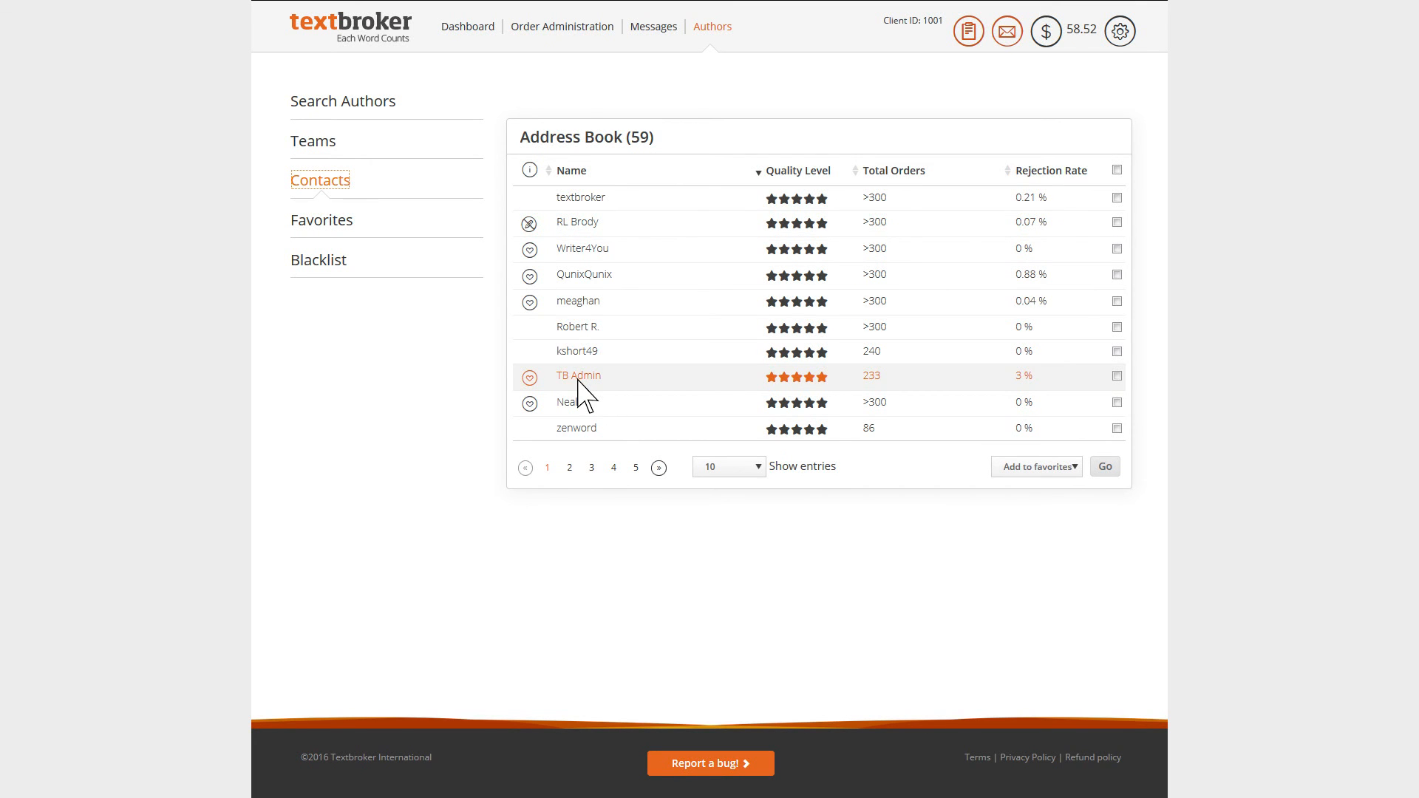
click(577, 376)
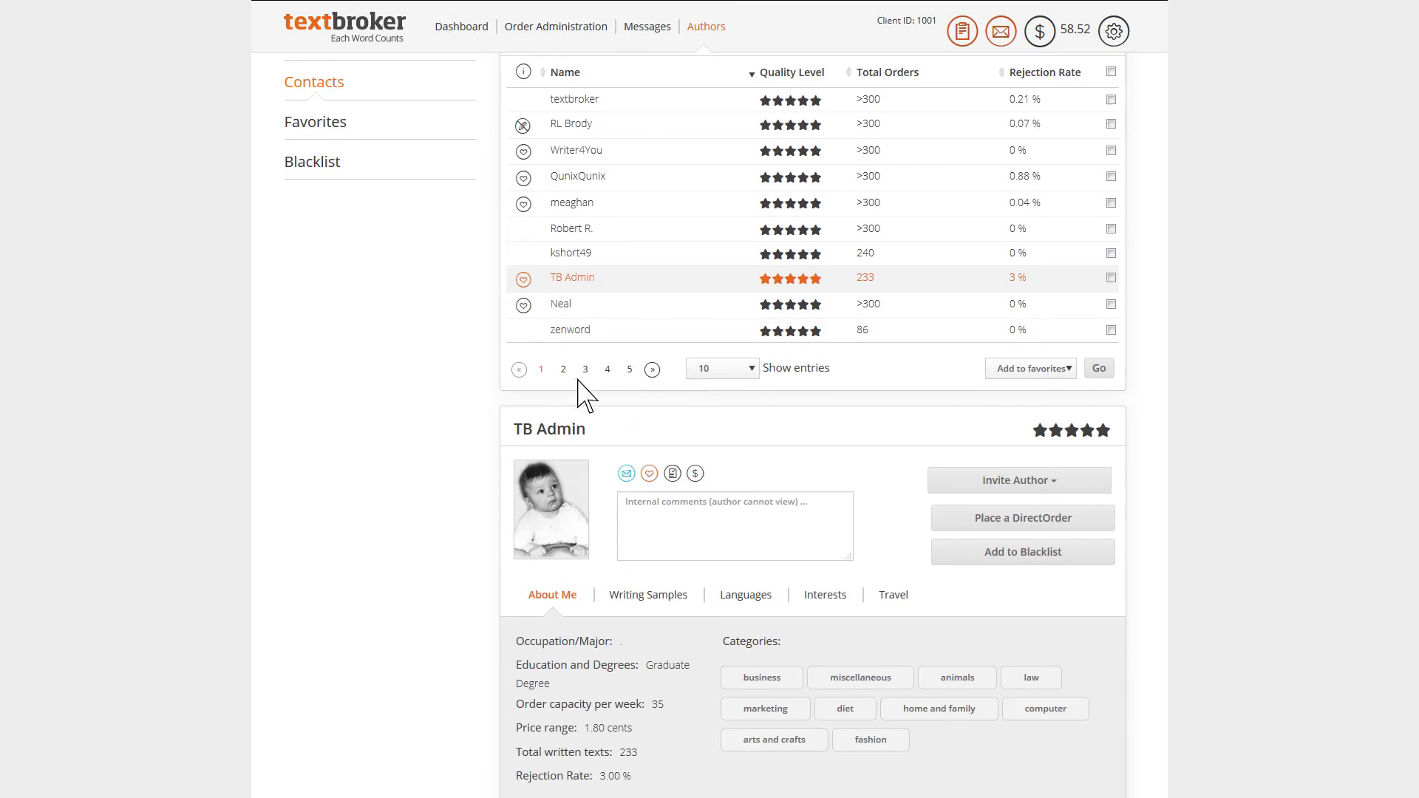
scroll(down, 3)
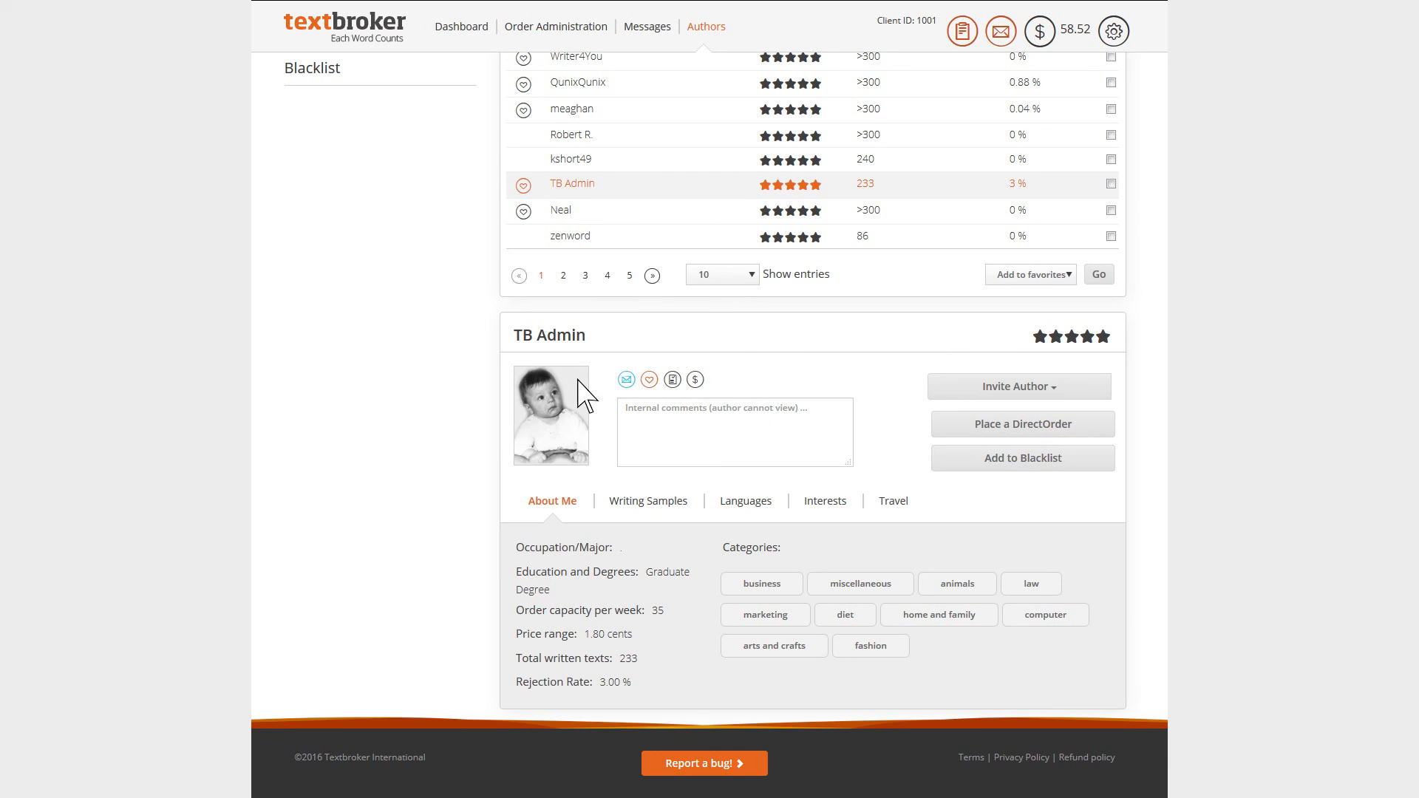